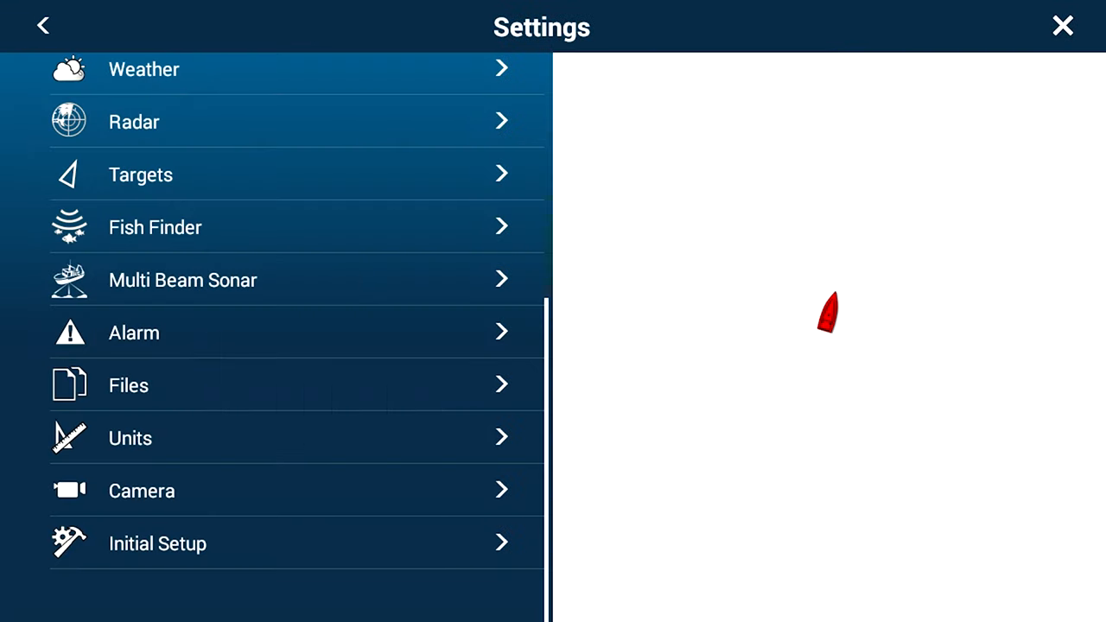
Open Camera settings and scroll to the FCV1900 video streaming source
{"action": "left_click", "coordinate": [142, 491]}
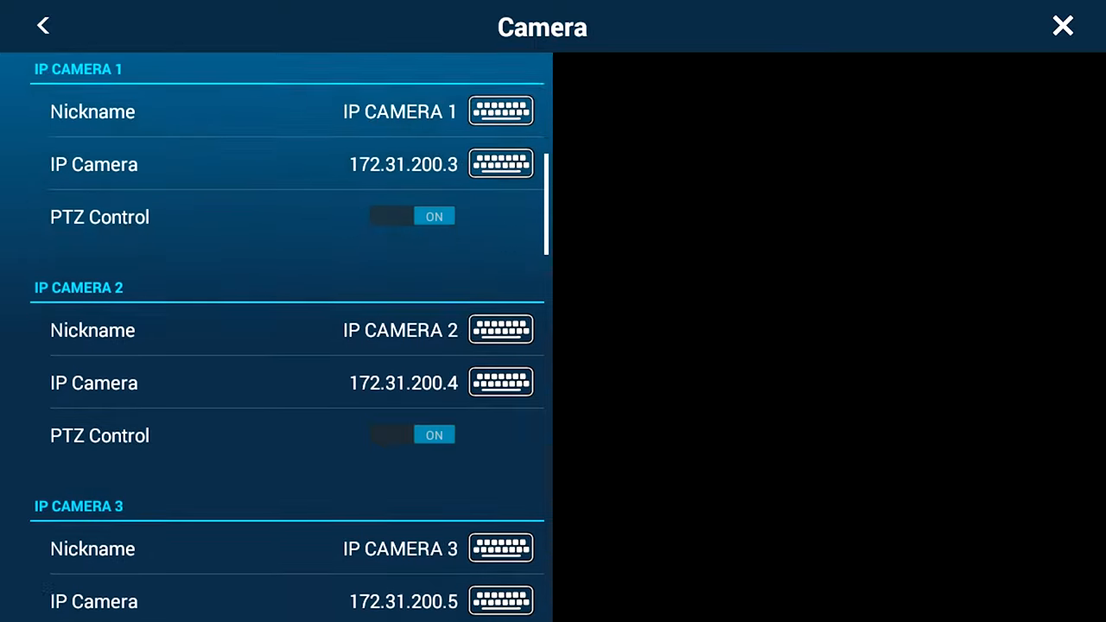
{"action": "scroll", "scroll_direction": "down", "scroll_amount": 3}
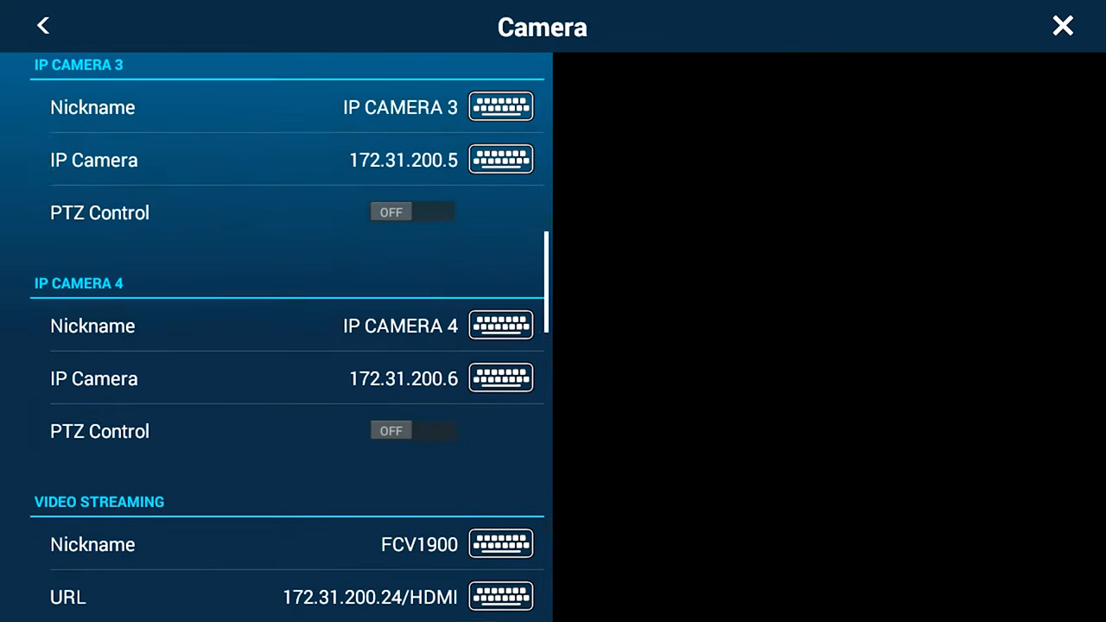
{"action": "scroll", "scroll_direction": "down", "scroll_amount": 3}
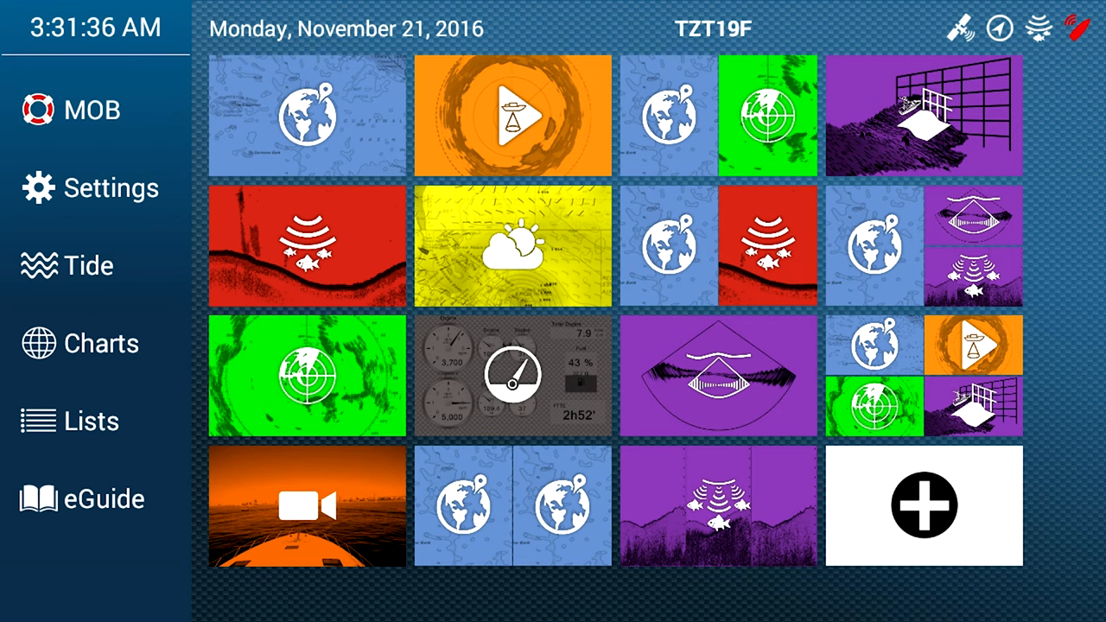
Reopen Camera settings, showing HDMI input and analog cameras 1 and 2 switched off
{"action": "left_click", "coordinate": [514, 117]}
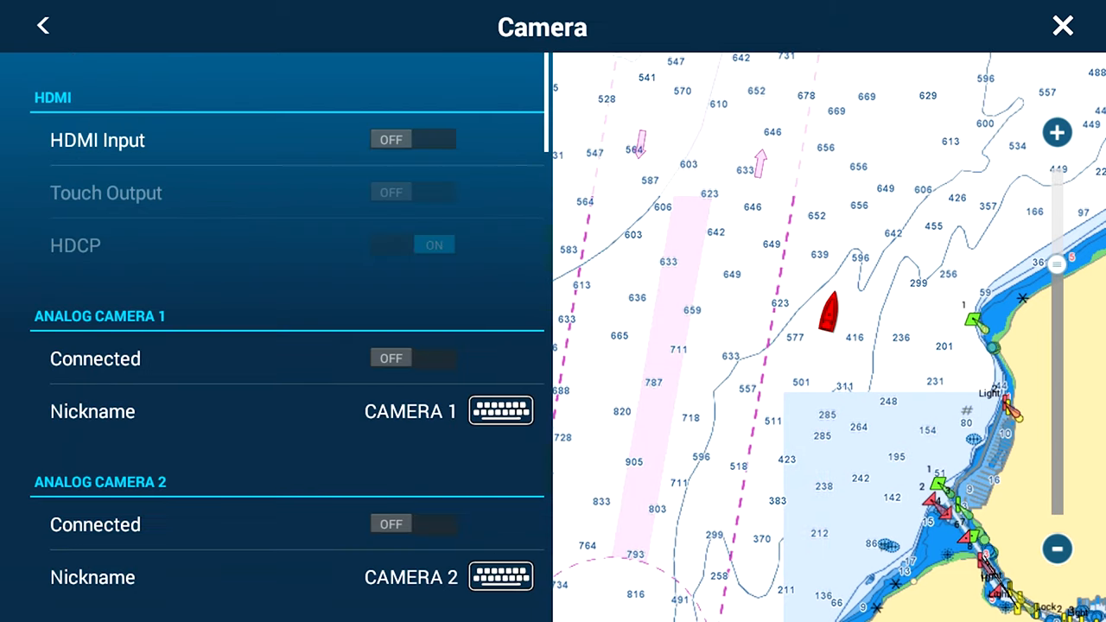
Rename the video streaming source's nickname to SONAR
{"action": "scroll", "scroll_direction": "down", "scroll_amount": 3}
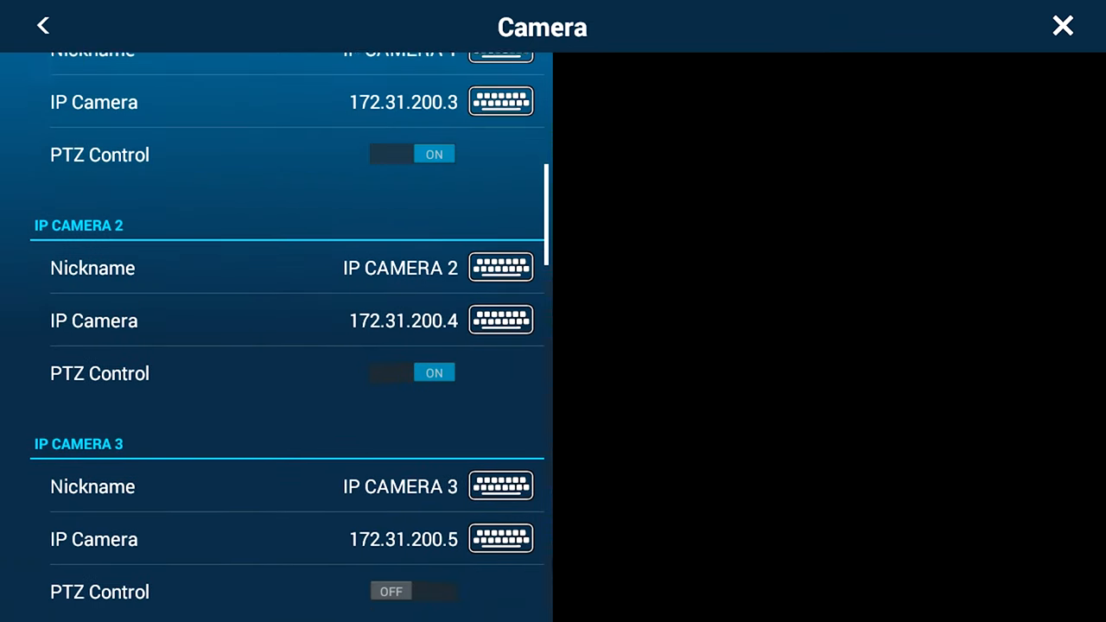
{"action": "scroll", "scroll_direction": "down", "scroll_amount": 3}
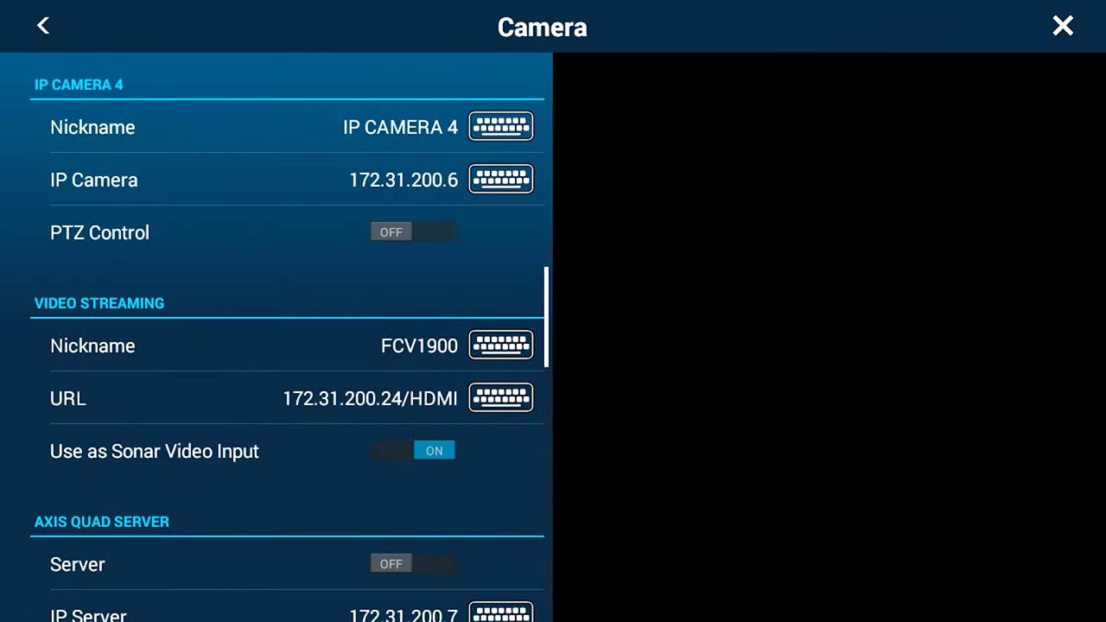
{"action": "scroll", "scroll_direction": "down", "scroll_amount": 3}
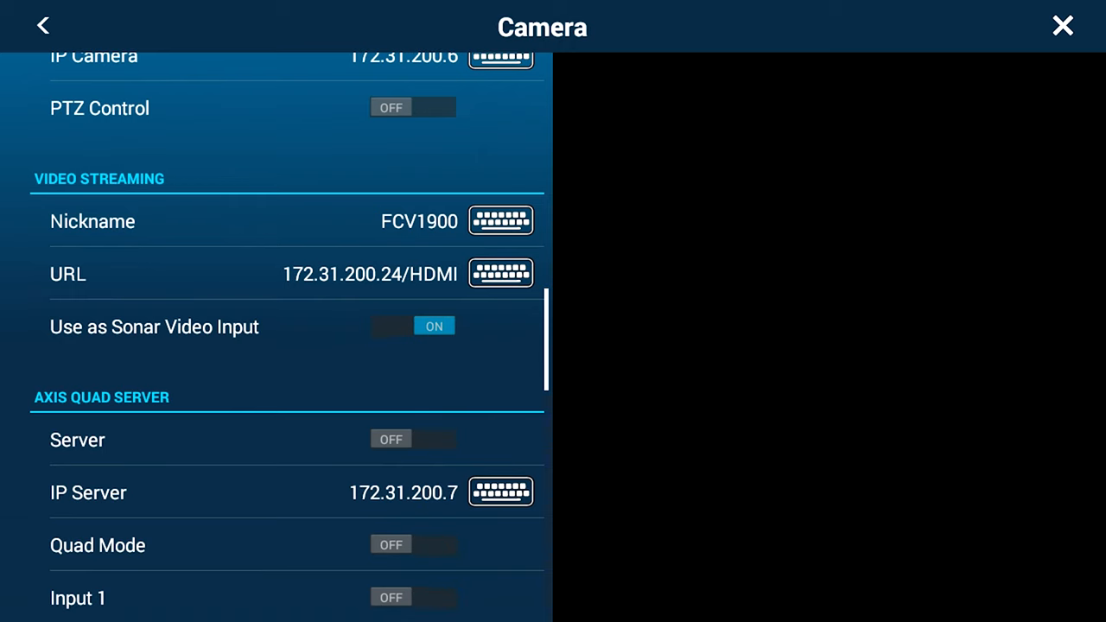
{"action": "left_click", "coordinate": [500, 221]}
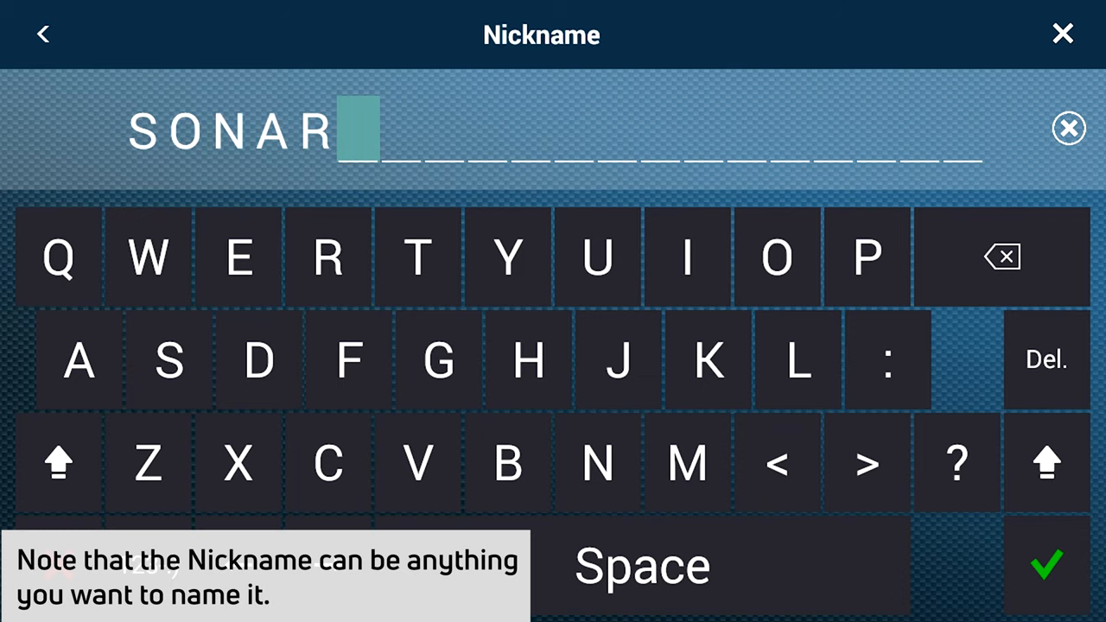
{"action": "left_click", "coordinate": [1046, 566]}
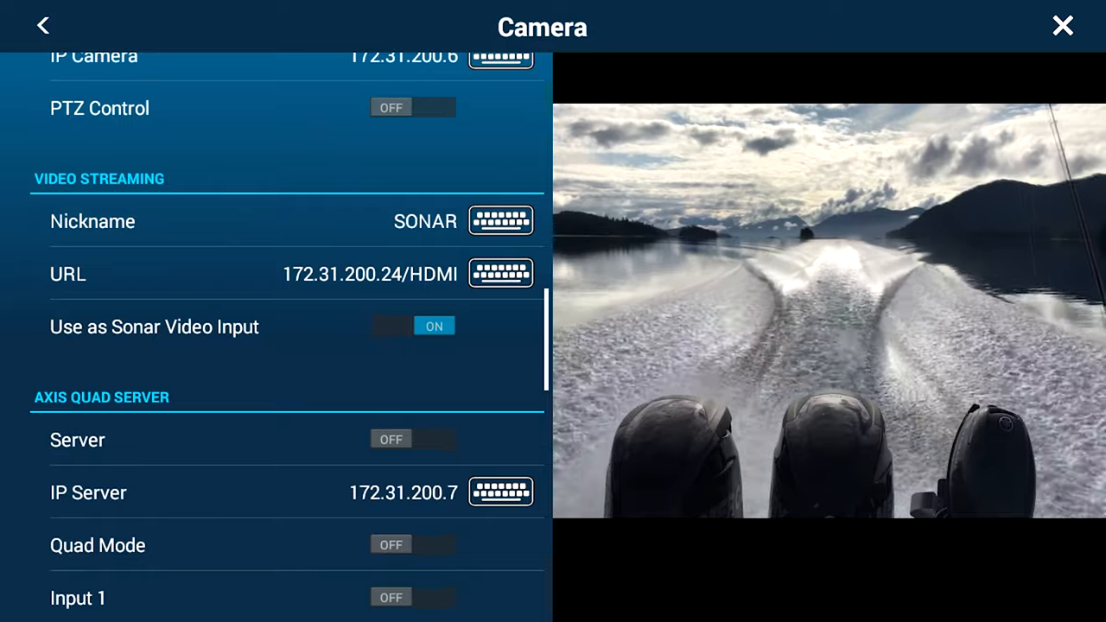
Set the streaming URL to 172.31.200.22/SONAR and close settings to show sonar video
{"action": "left_click", "coordinate": [500, 273]}
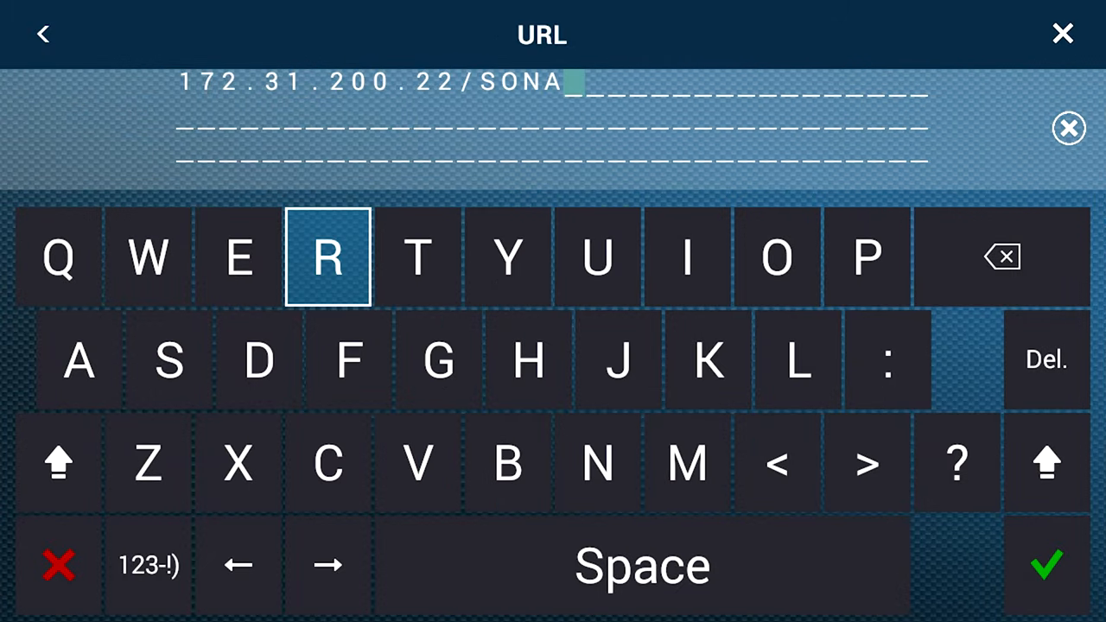
{"action": "left_click", "coordinate": [326, 257]}
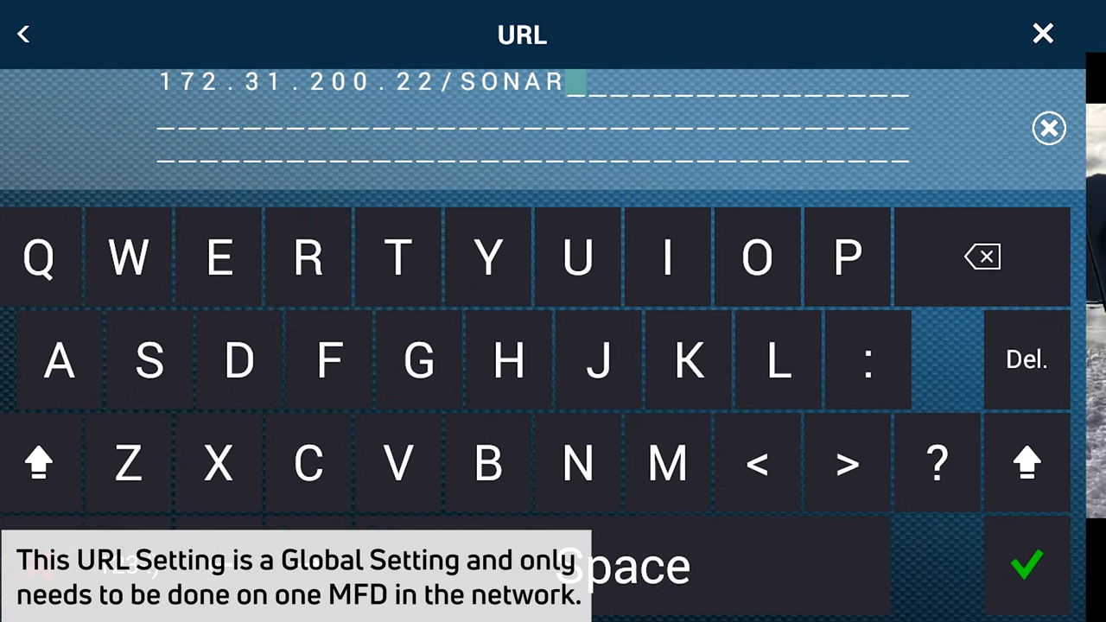
{"action": "left_click", "coordinate": [1027, 566]}
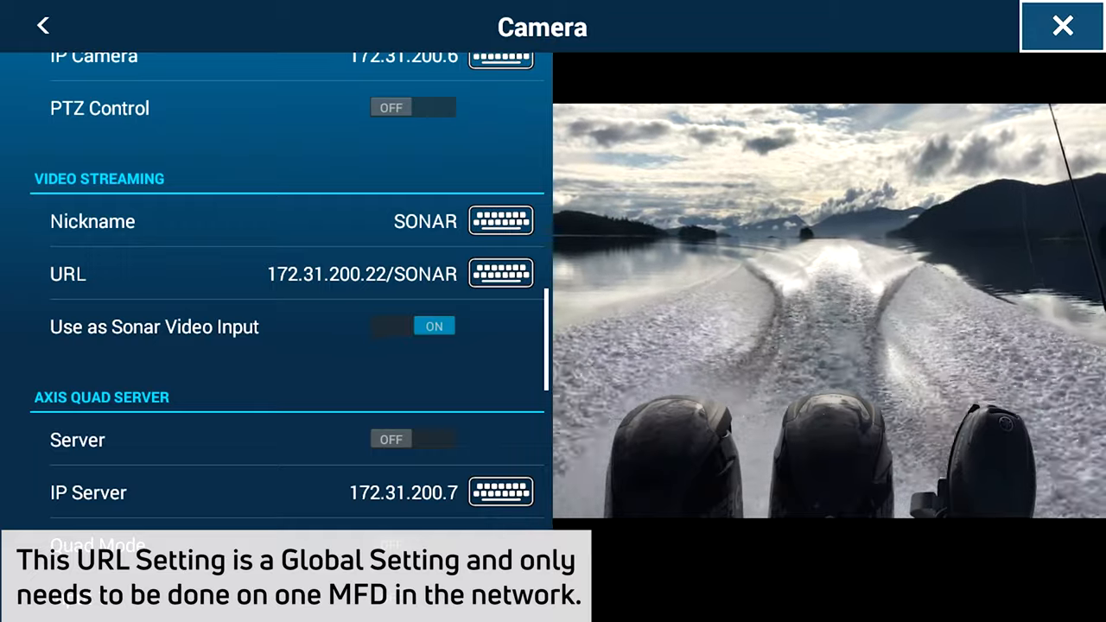
{"action": "left_click", "coordinate": [1061, 25]}
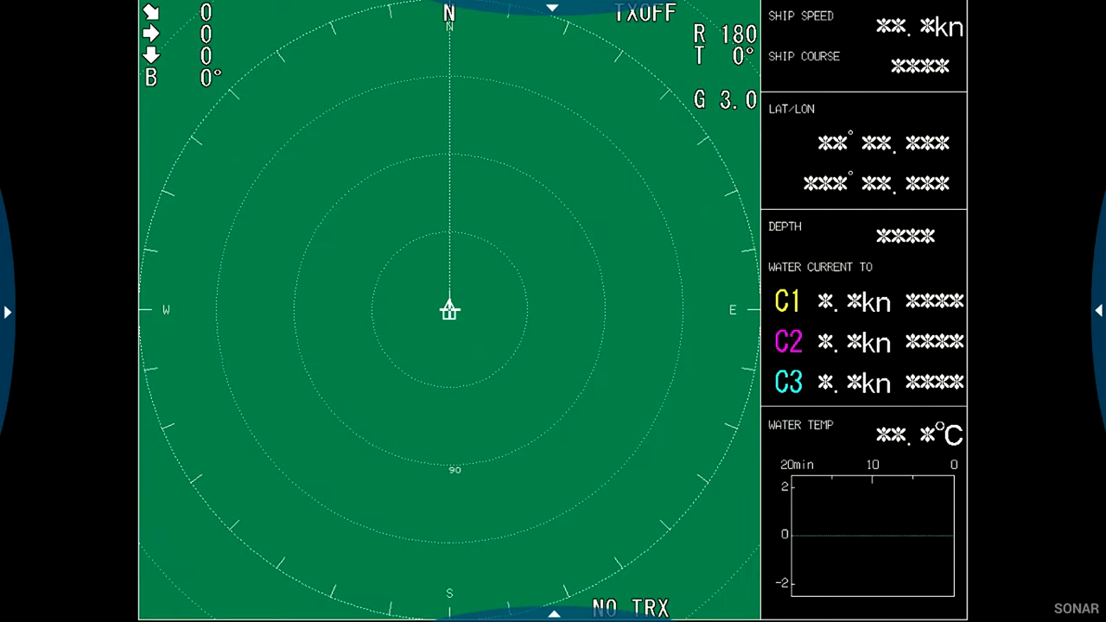